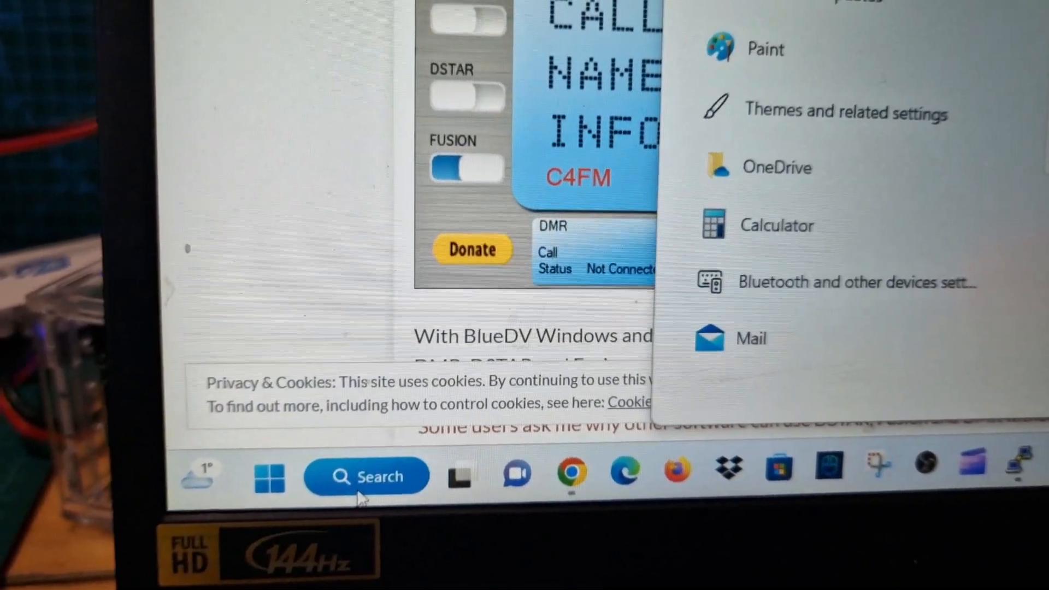
# - Search the Start menu for 'blueDV' to launch BlueDV for Windows
pyautogui.write('blueDV')
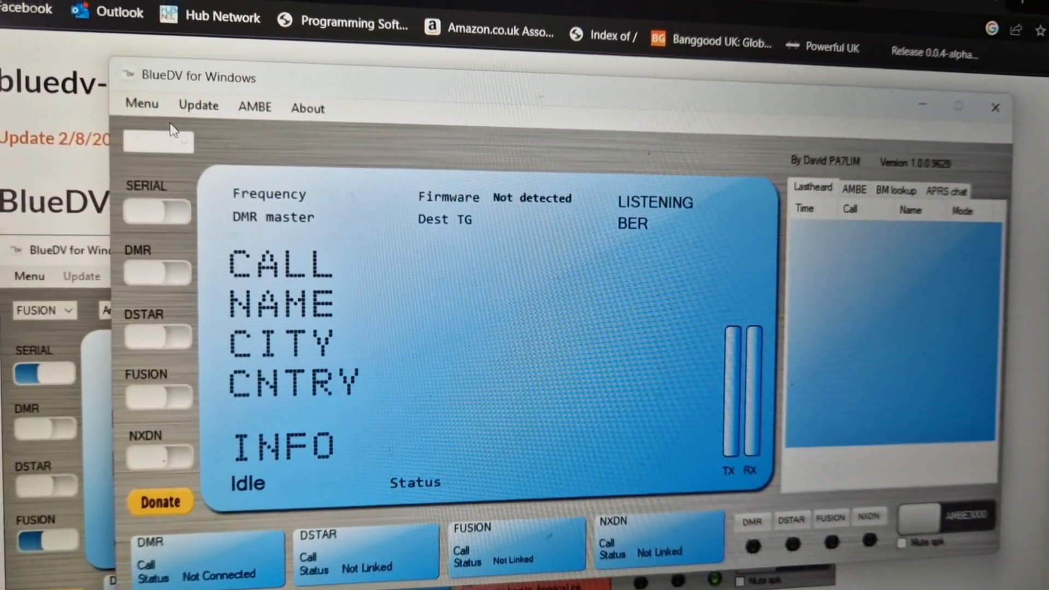
pyautogui.click(141, 104)
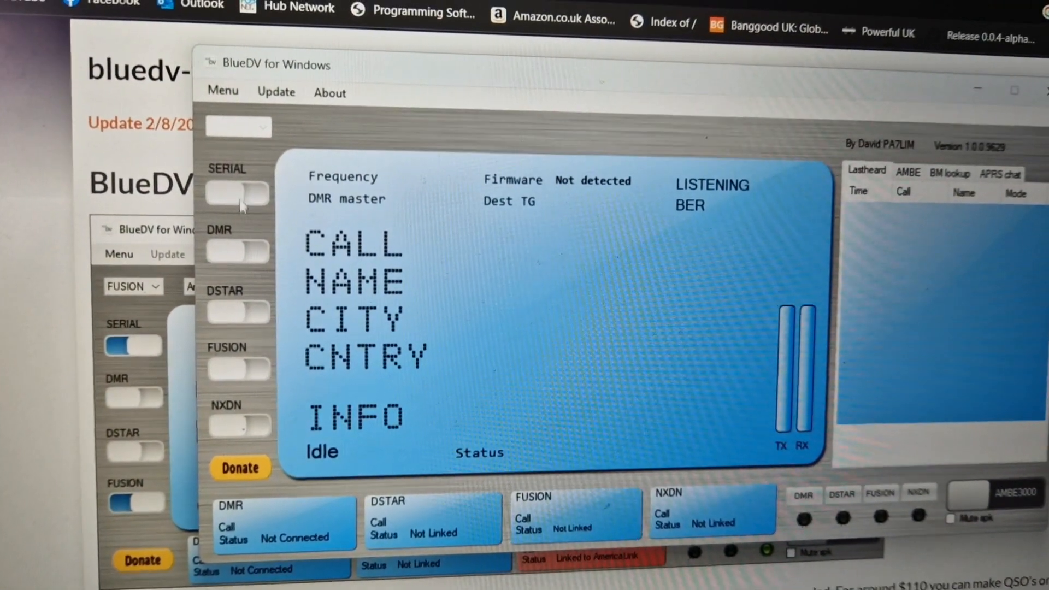
# - Switch SERIAL on so the MMDVM_HS_Hat firmware is detected at 431.550
pyautogui.click(237, 194)
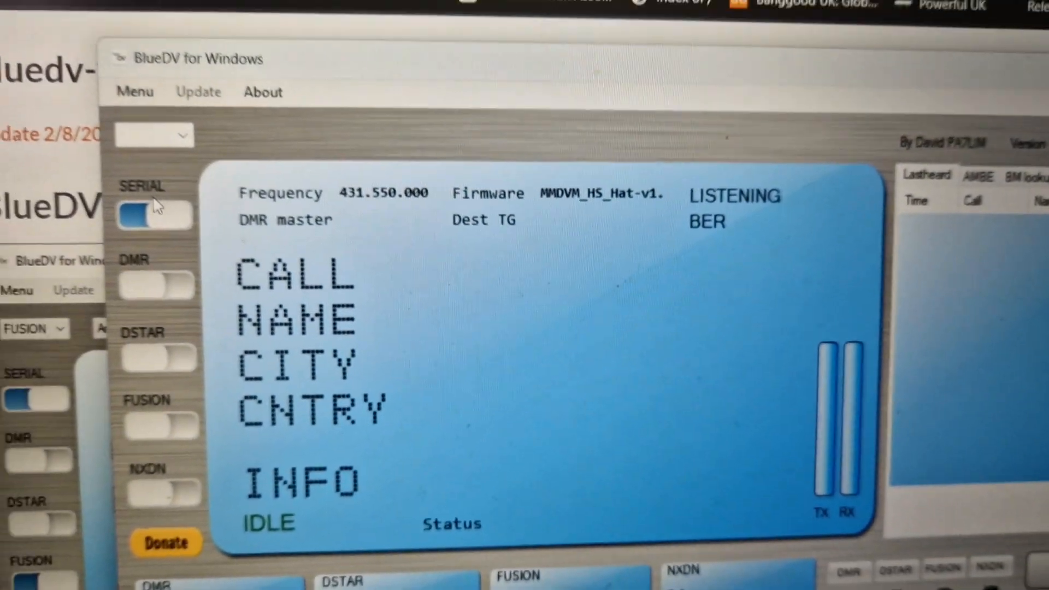
pyautogui.scroll(-3)
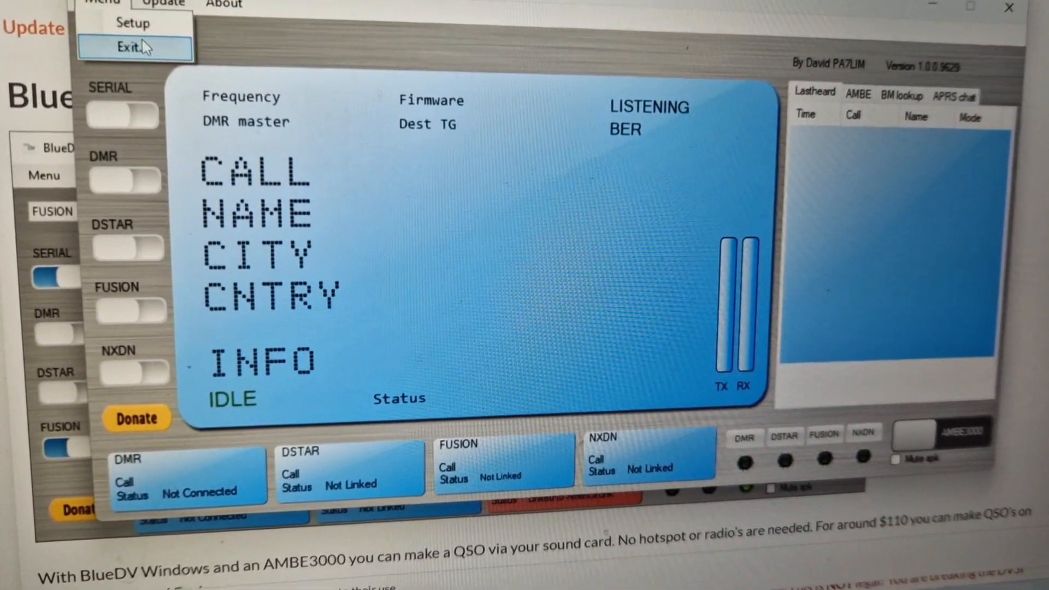
pyautogui.click(133, 23)
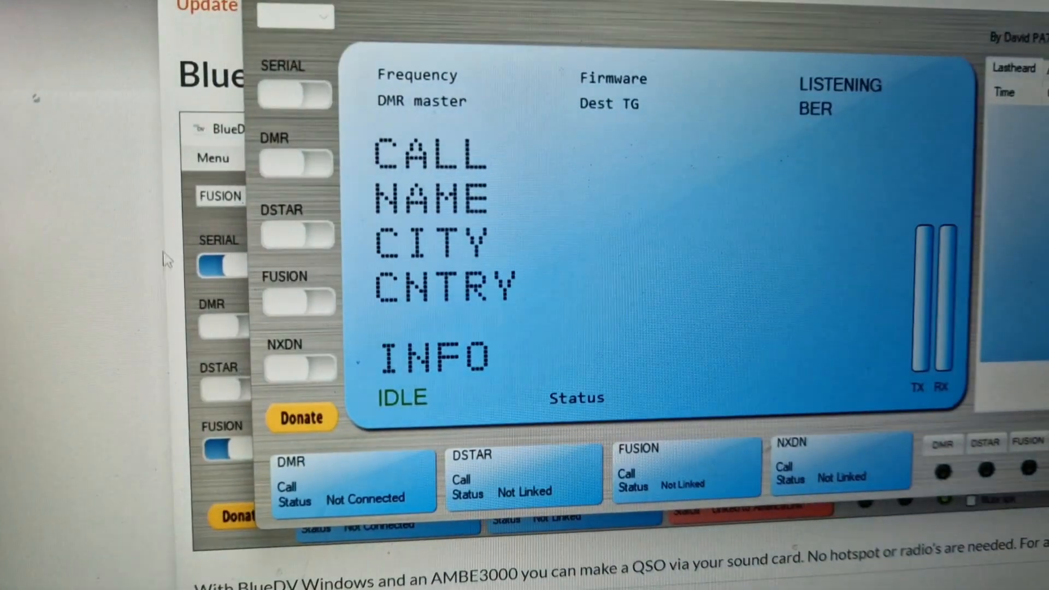
# - In Setup, keep the callsign, set Serial Port Radio COM8 and Frequency 433550000, and save
pyautogui.click(294, 94)
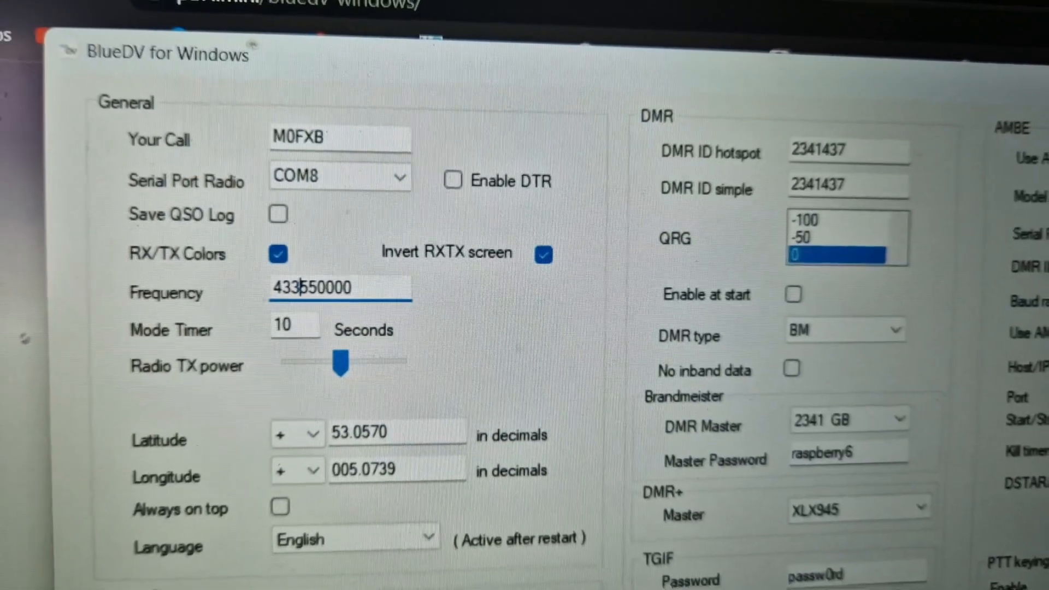
pyautogui.scroll(-3)
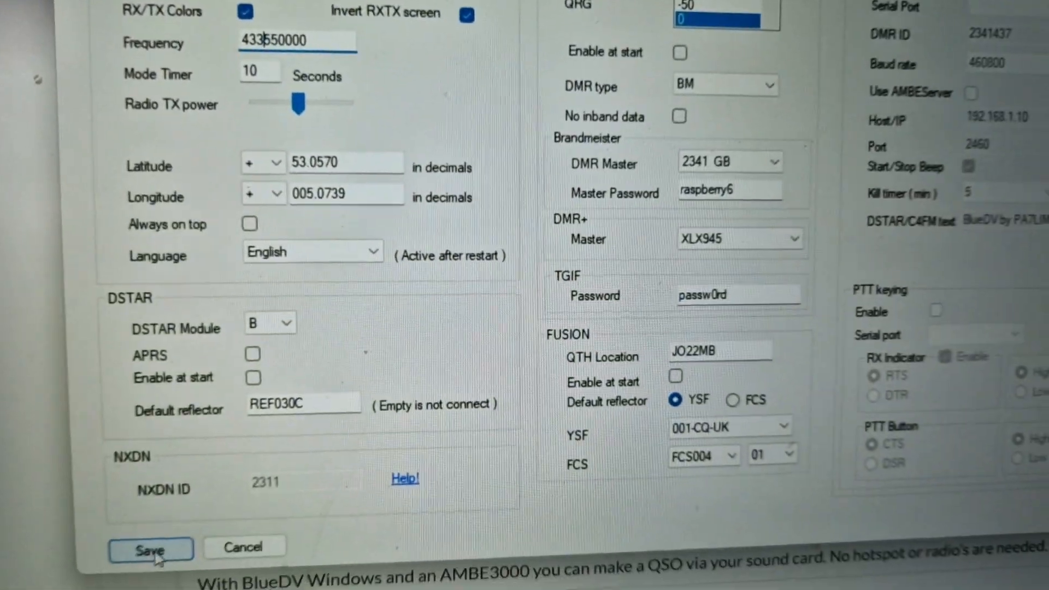
pyautogui.click(150, 548)
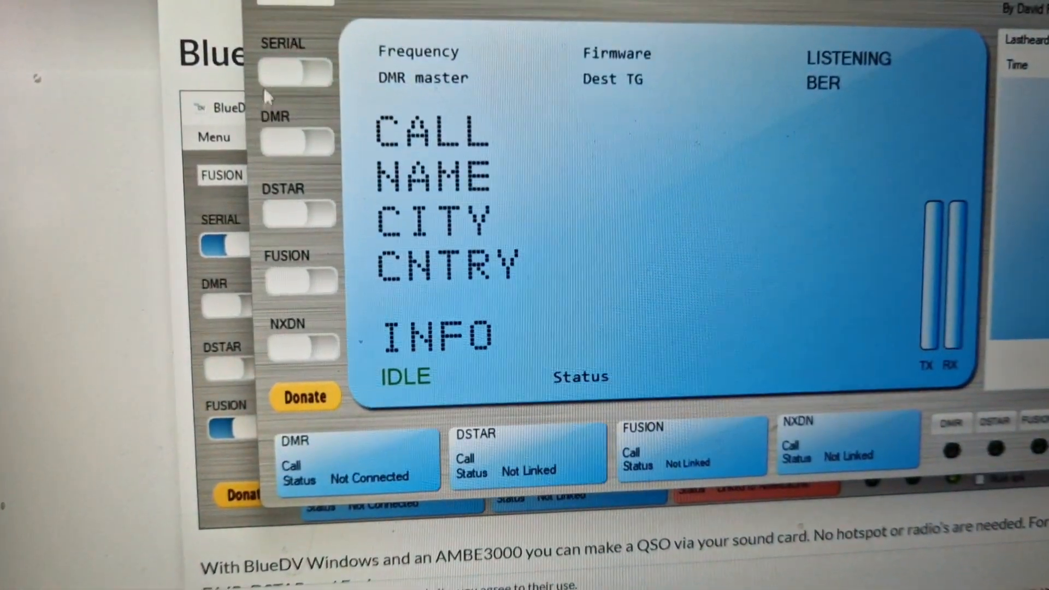